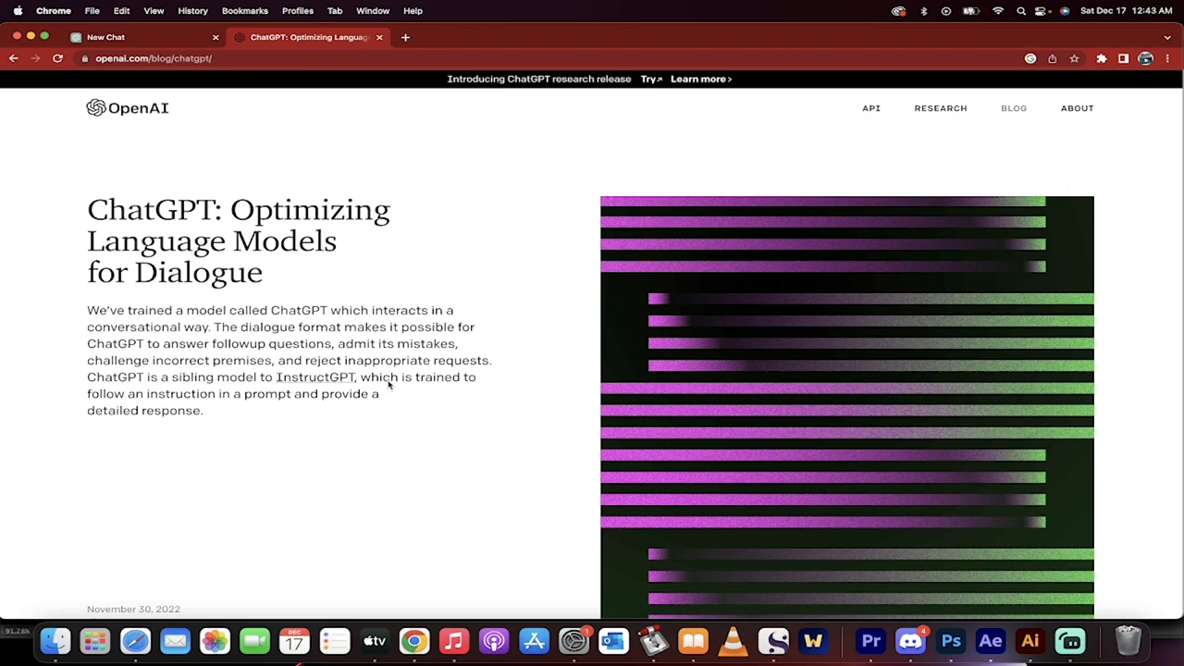
# Step: Scroll the ChatGPT announcement post down to the TRY CHATGPT button and Samples section
pyautogui.scroll(-3)
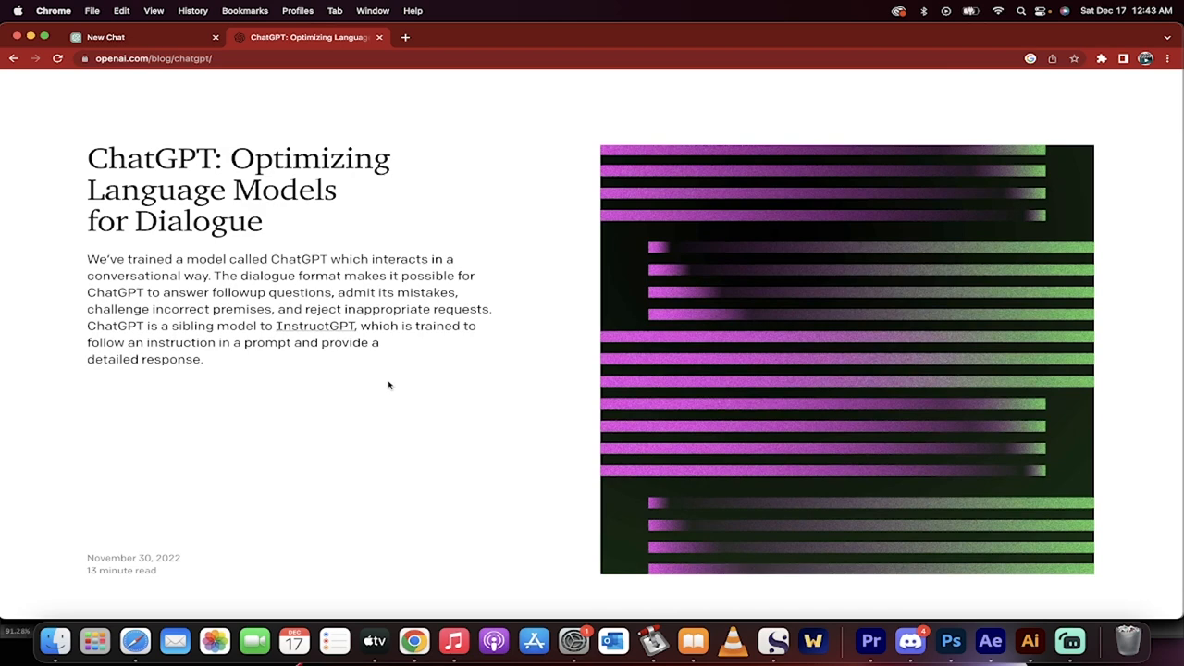
pyautogui.scroll(-3)
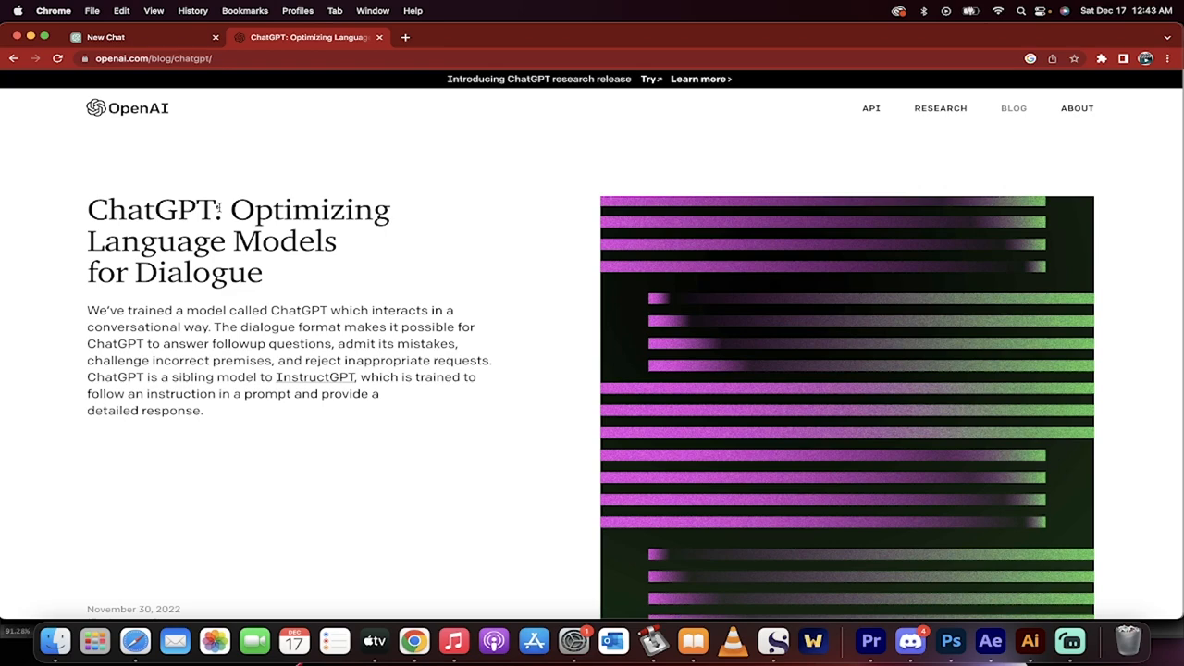
pyautogui.scroll(-3)
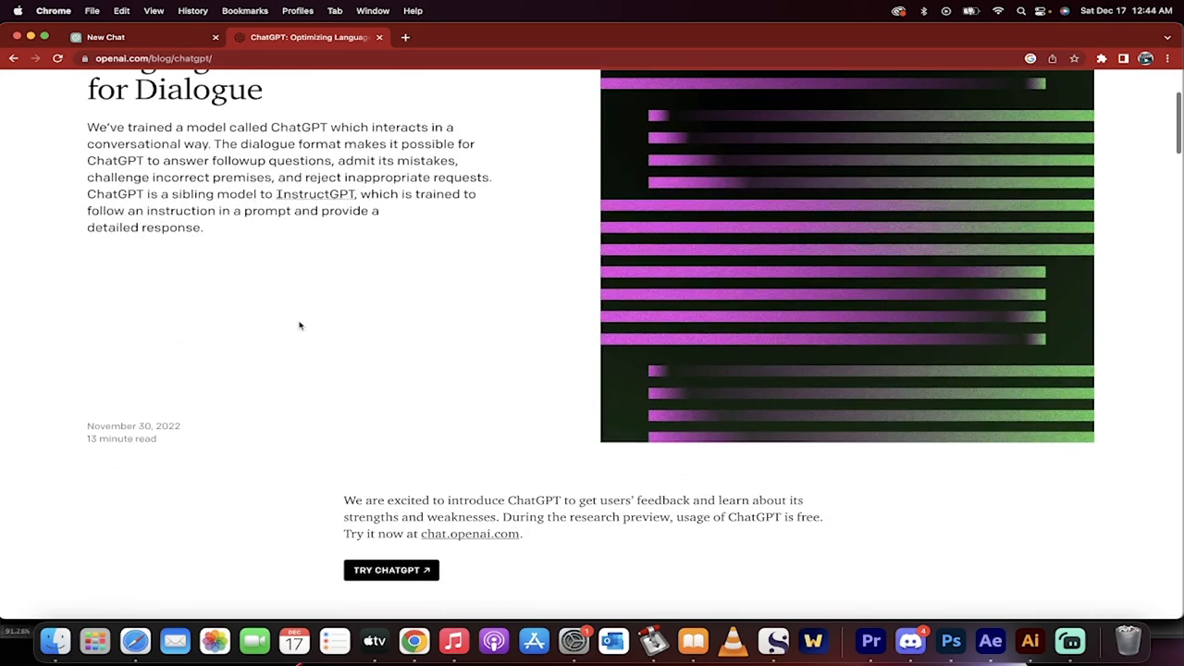
pyautogui.scroll(-3)
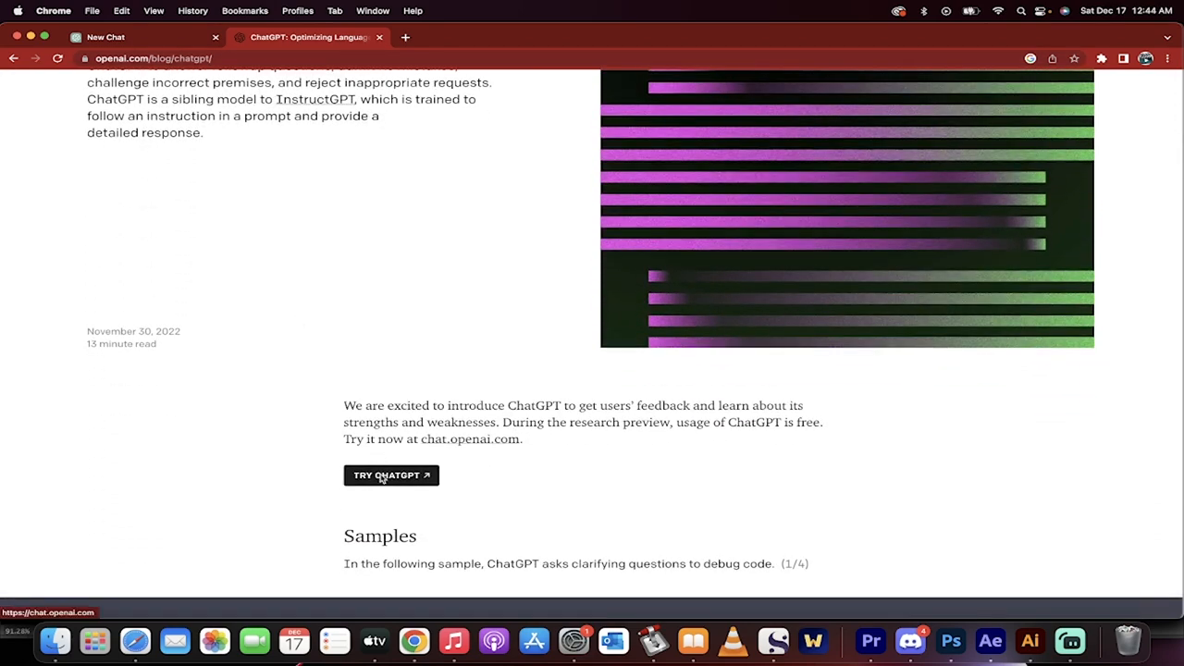
# Step: Open chat.openai.com from TRY CHATGPT and close the announcement post tab
pyautogui.click(392, 474)
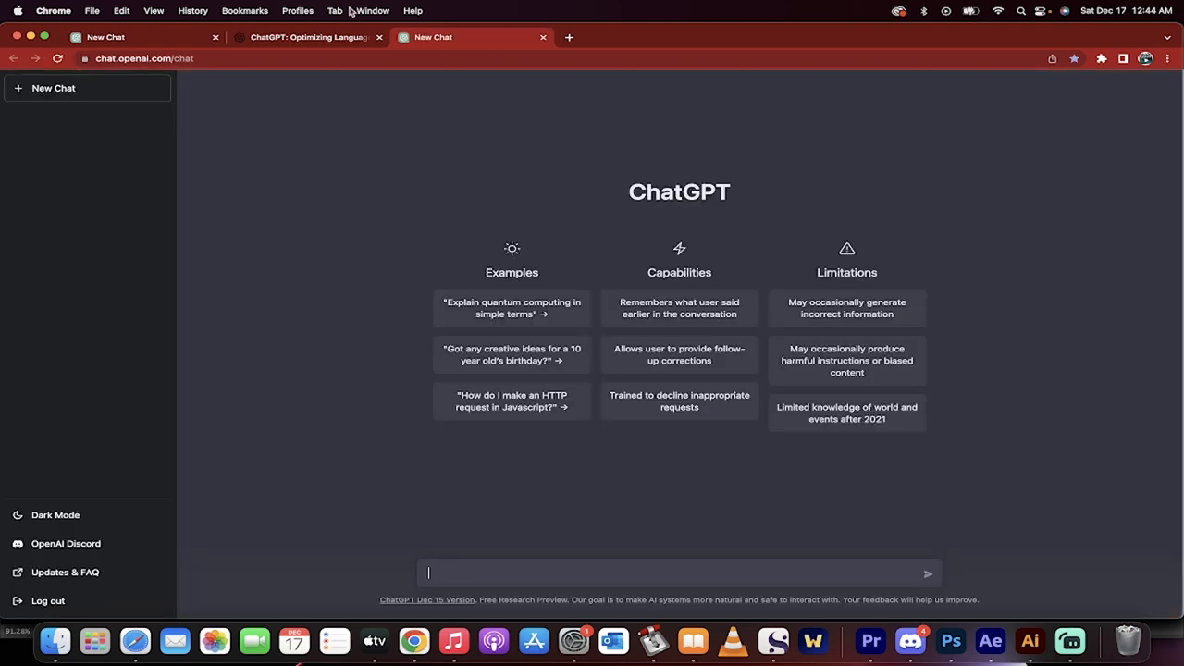
pyautogui.click(378, 37)
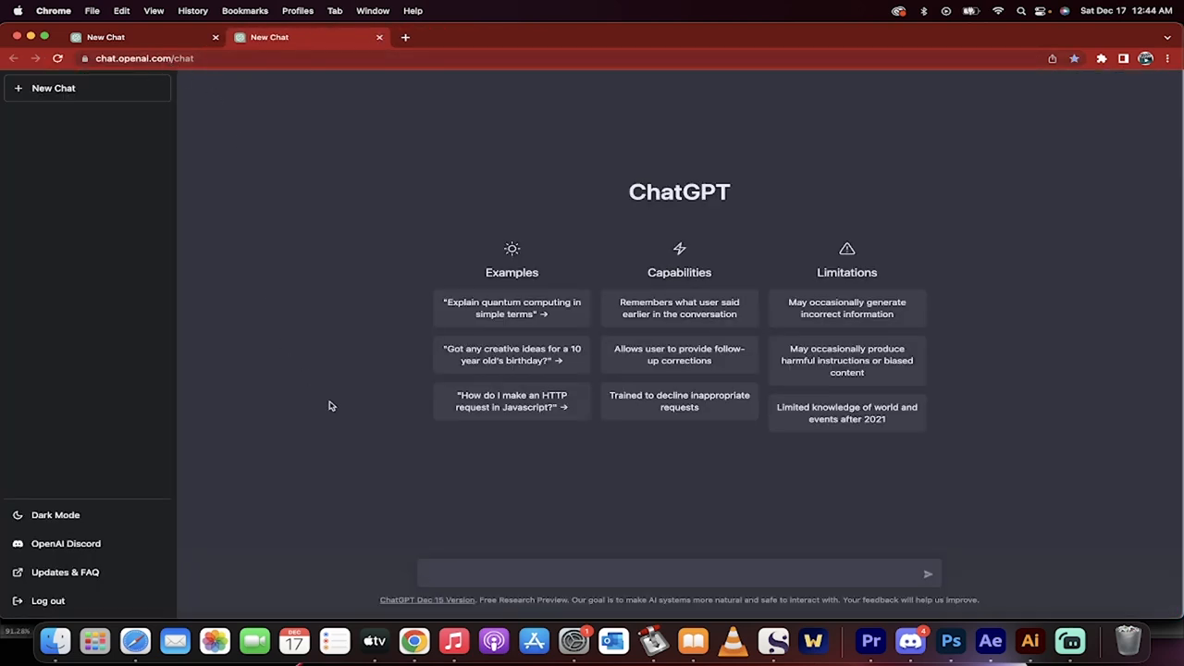
pyautogui.moveTo(452, 576)
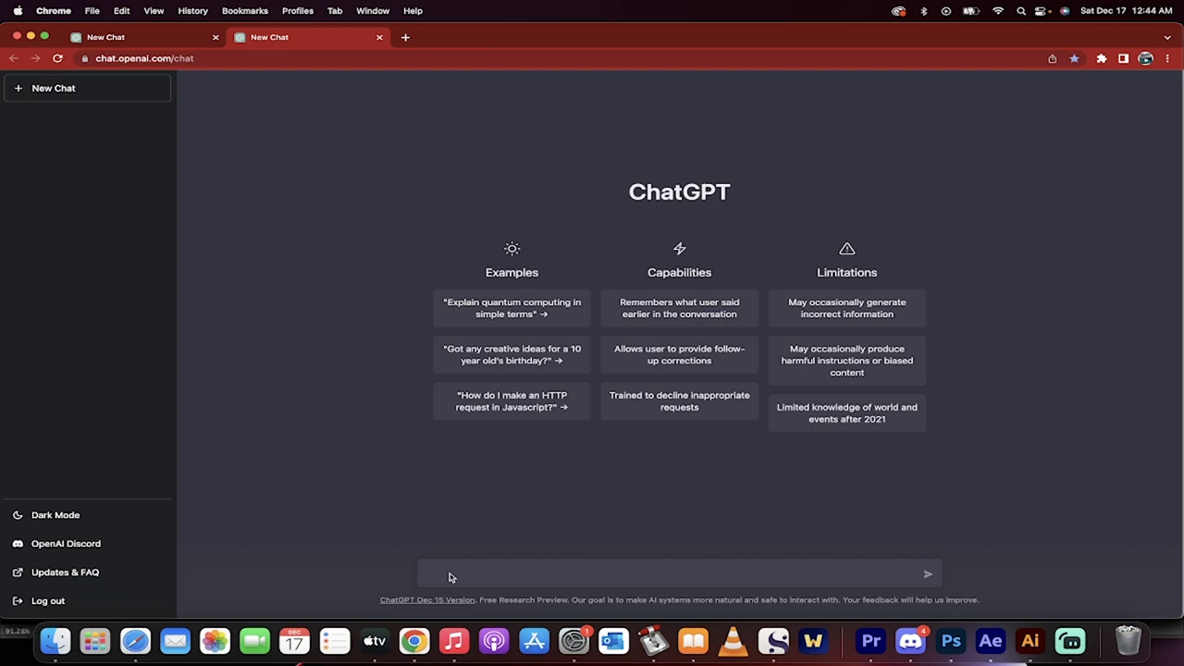
# Step: Ask ChatGPT "why did hamlet not make up his mind" and start the follow-up question
pyautogui.write('wy')
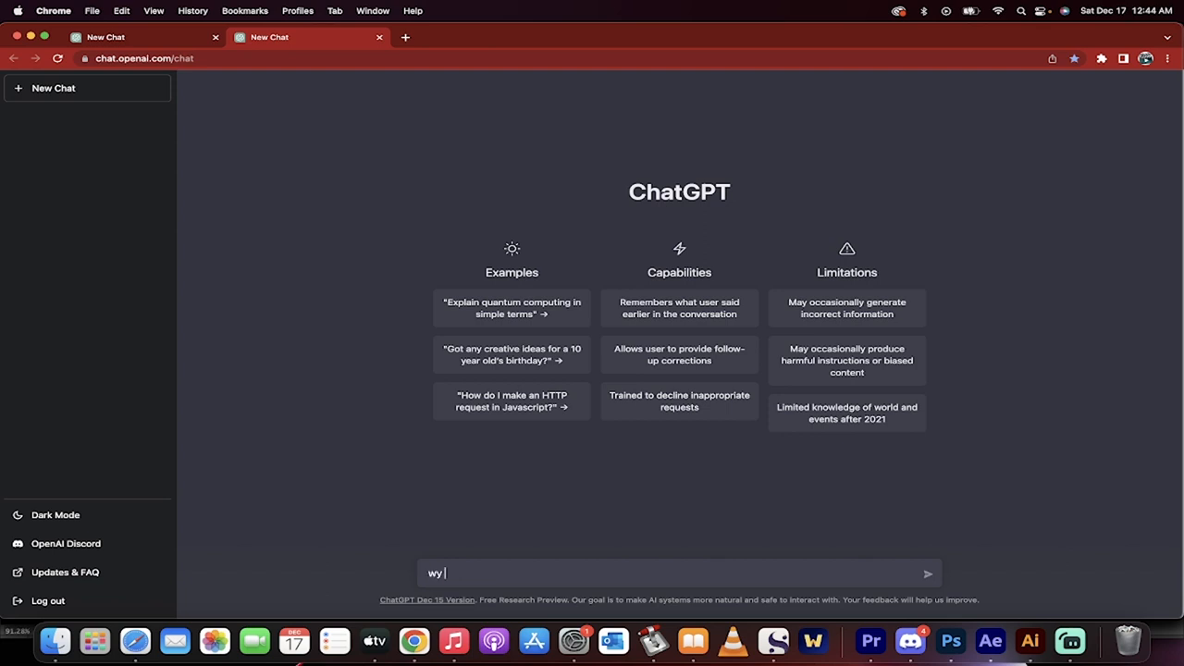
pyautogui.write('hy did')
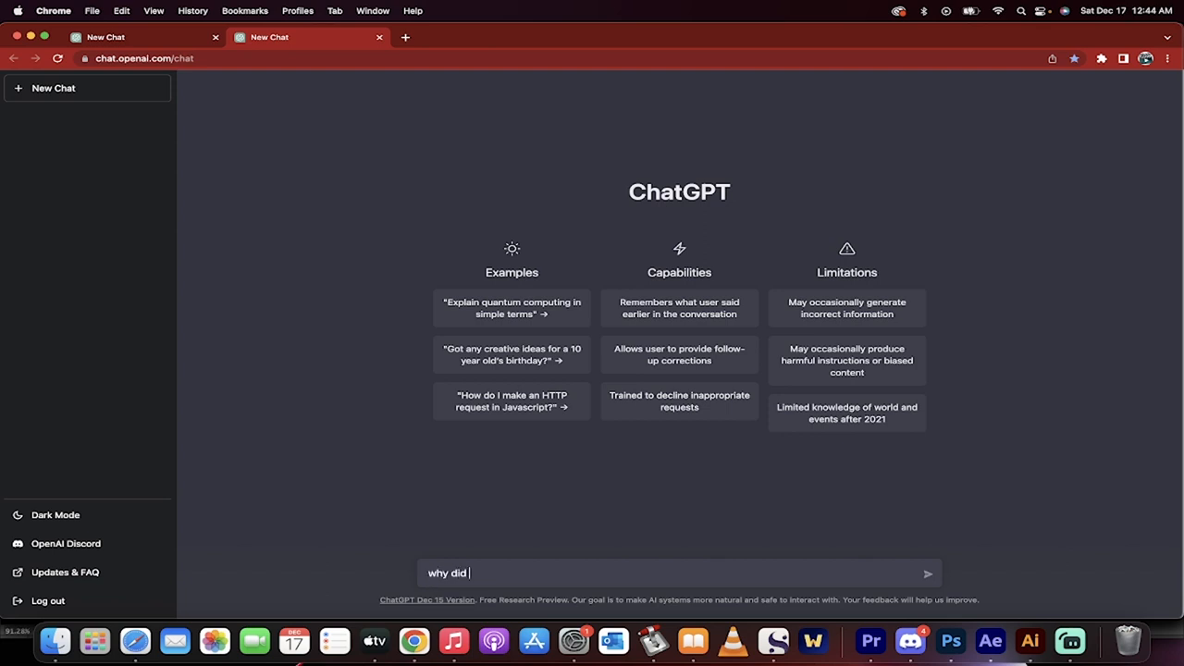
pyautogui.write('hamlet')
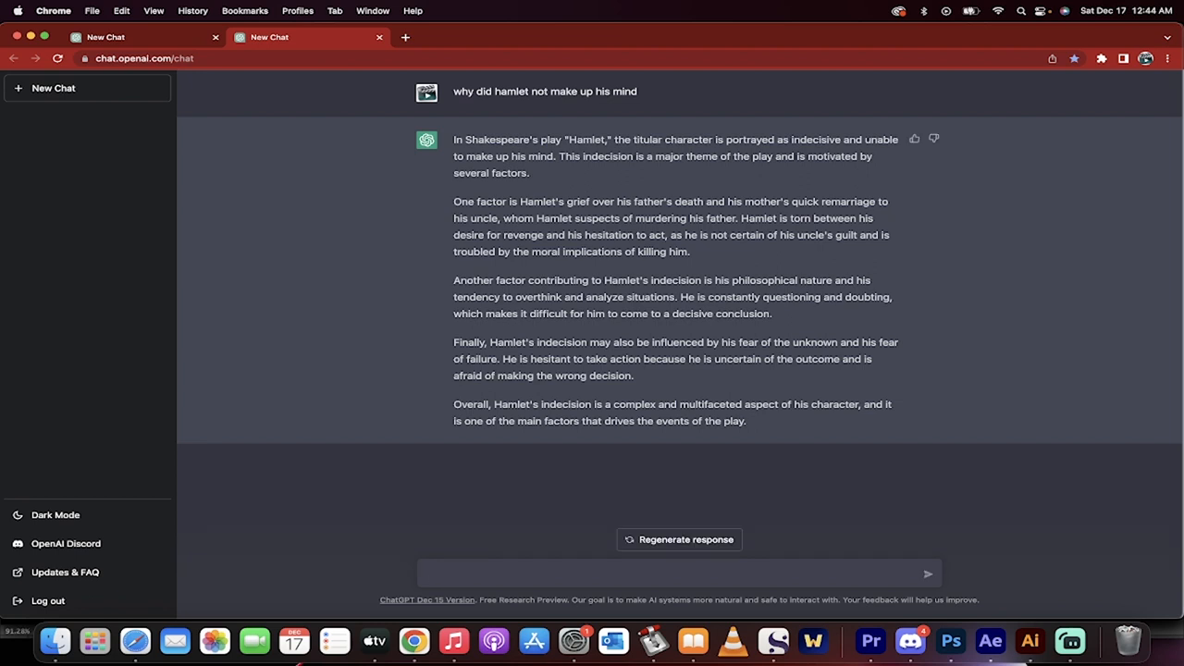
pyautogui.write('wh')
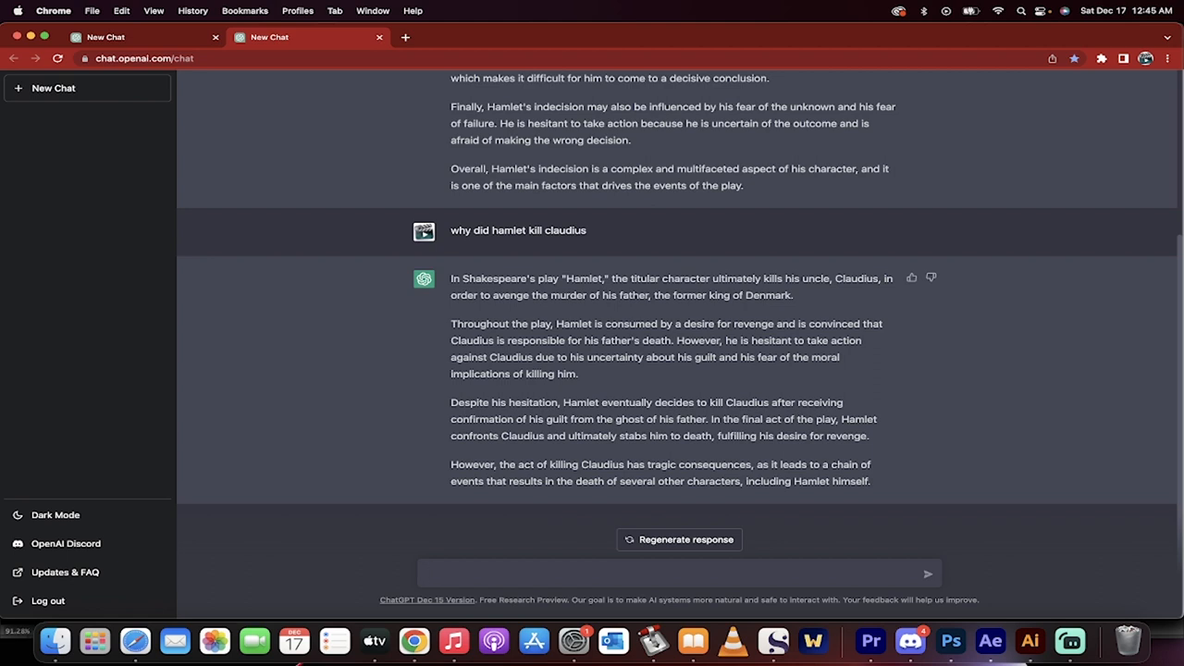
# Step: Ask "why did hamlet kill claudius" and begin typing "when did n"
pyautogui.write('when did h')
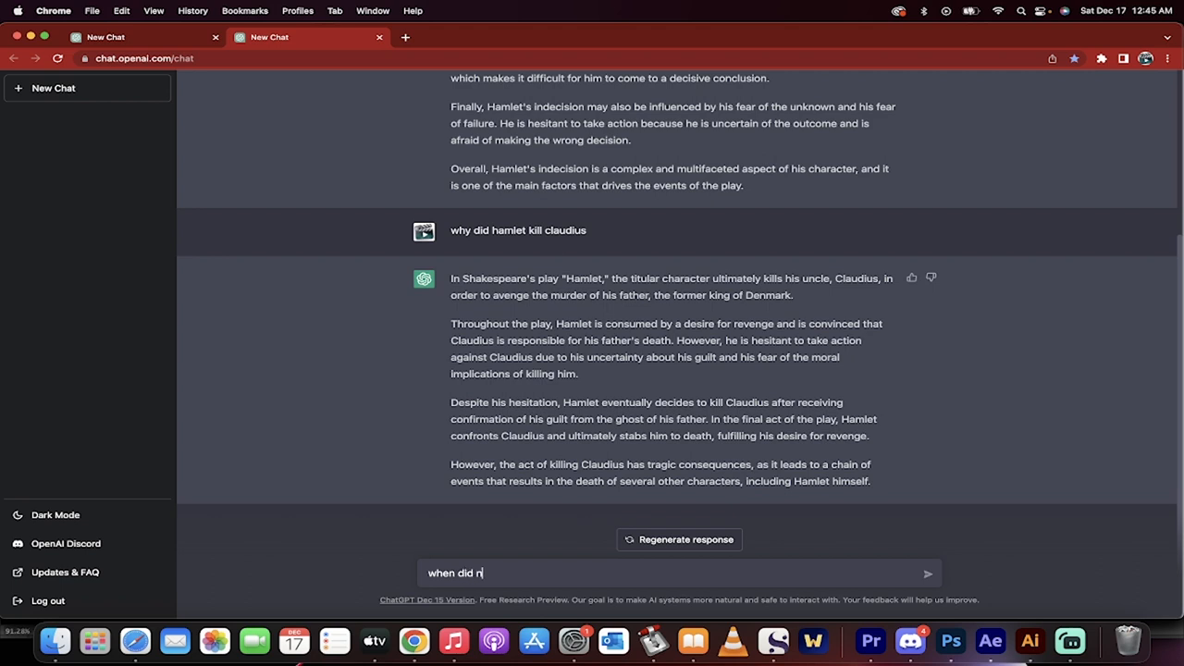
# Step: Ask "when did napoleon invade egypt" and scroll through the 1798 invasion answer
pyautogui.write('apoleon inva')
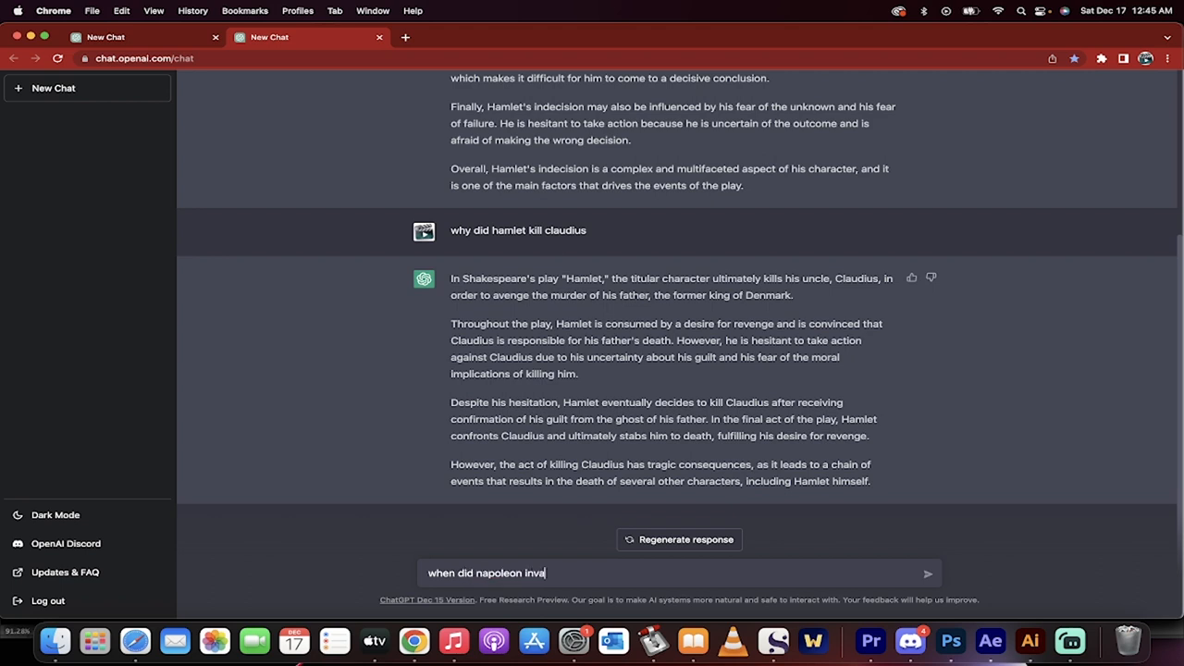
pyautogui.write('de egypt')
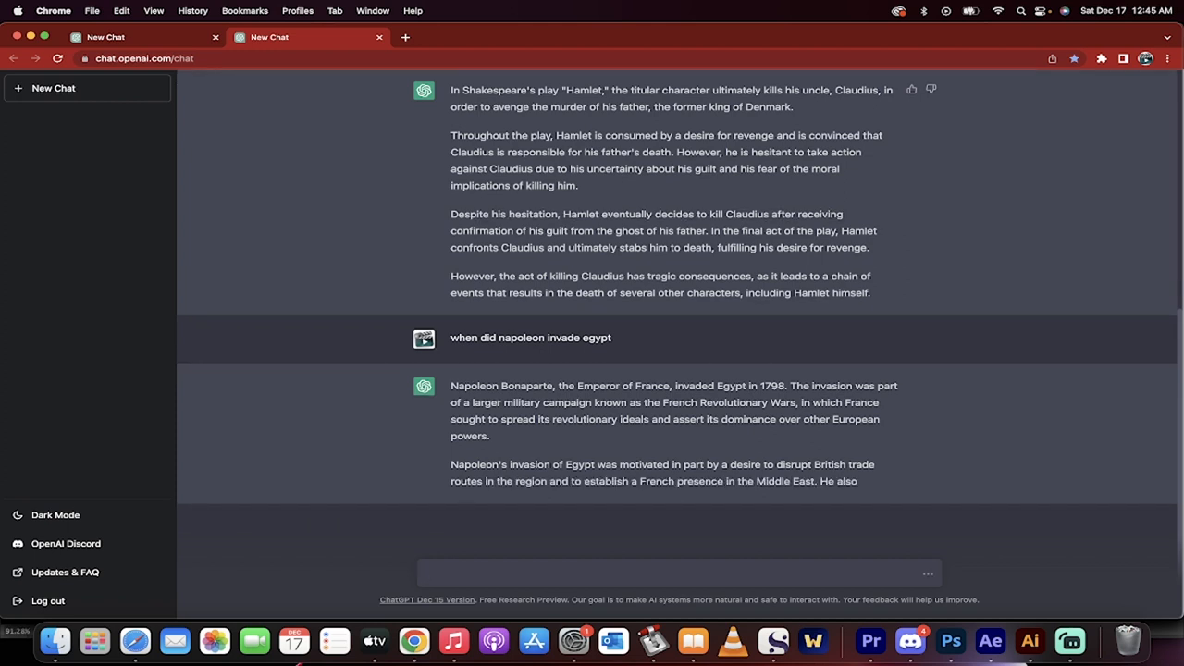
pyautogui.scroll(-3)
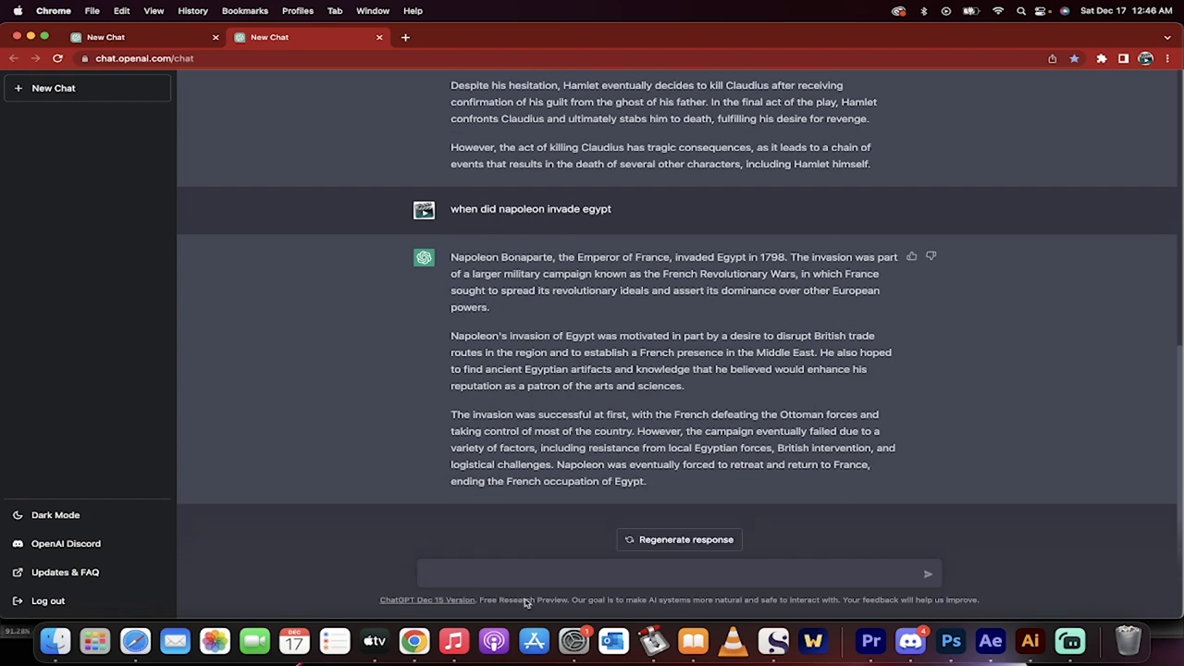
pyautogui.moveTo(802, 553)
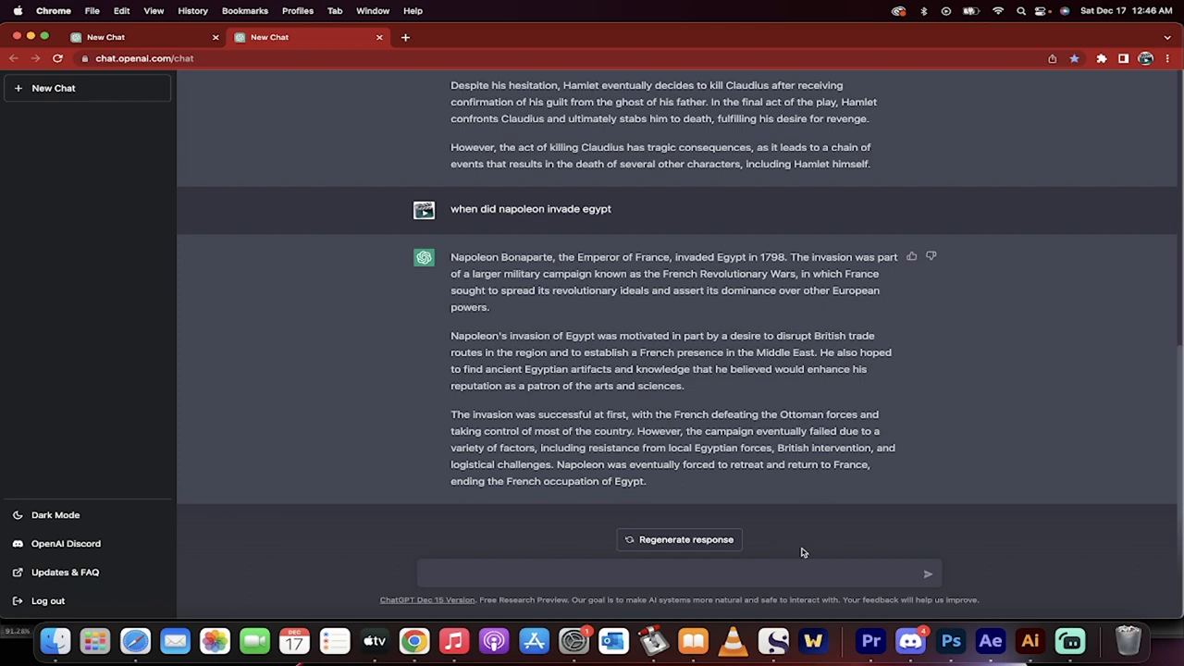
pyautogui.moveTo(1070, 641)
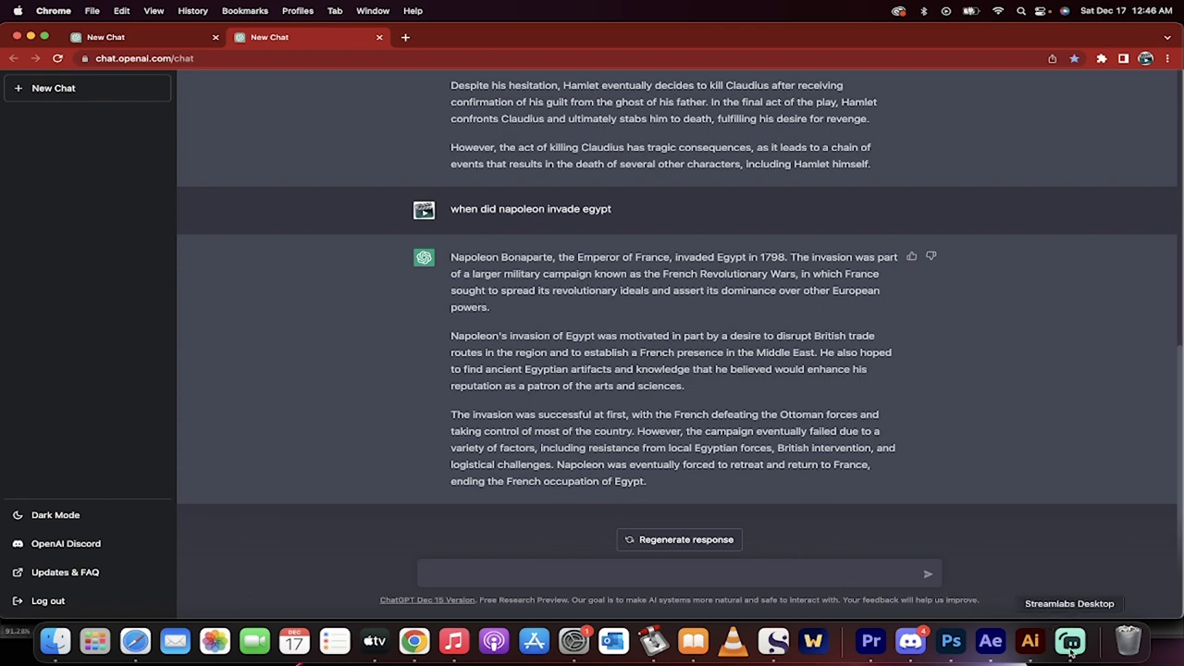